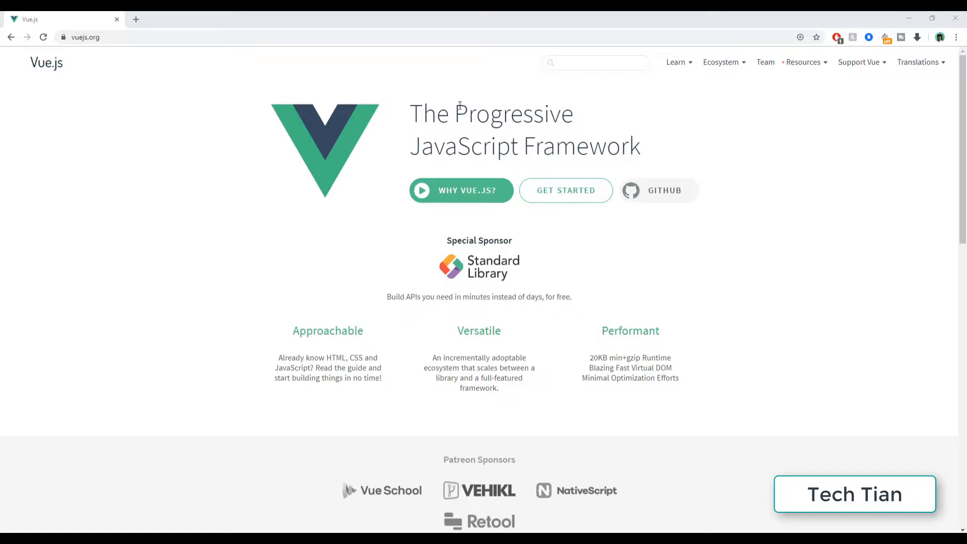
mouse_move(746, 125)
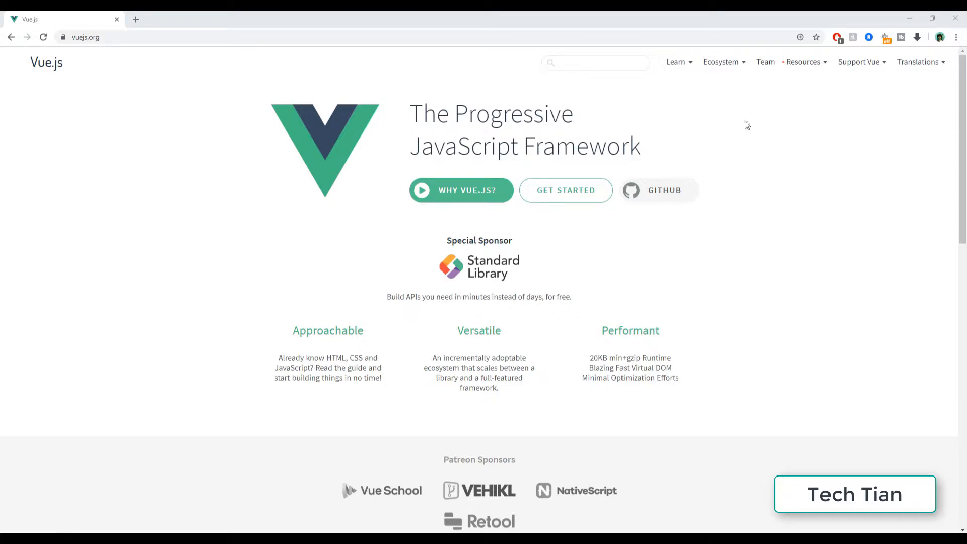
mouse_move(530, 142)
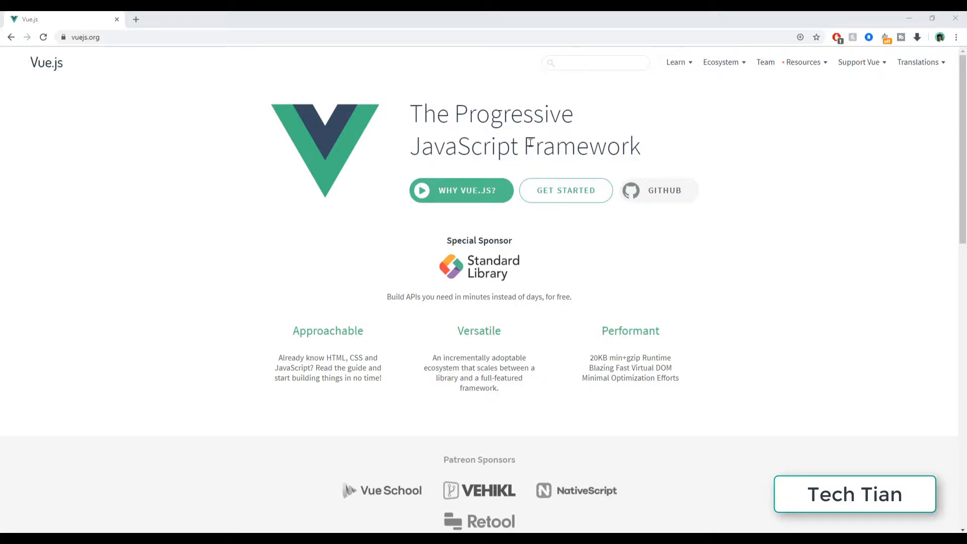
mouse_move(105, 65)
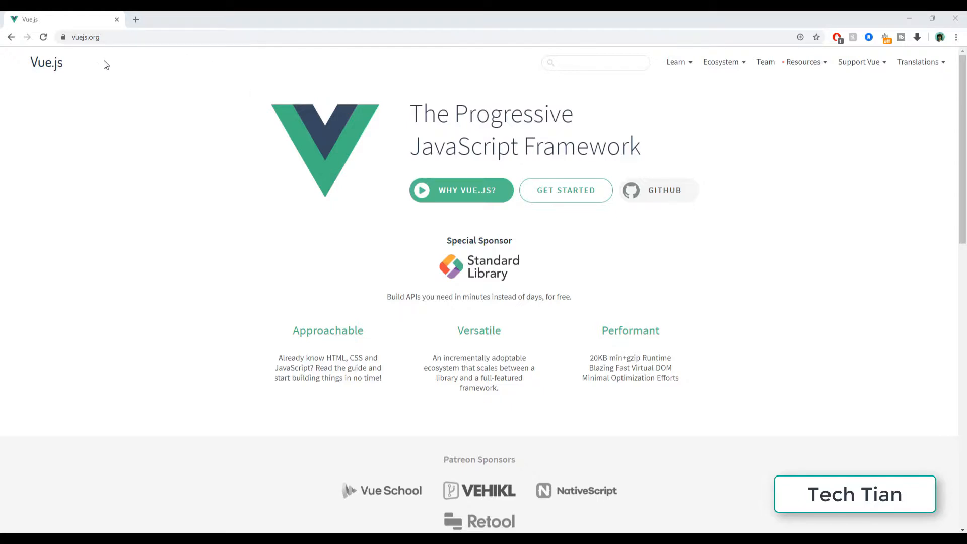
mouse_move(793, 99)
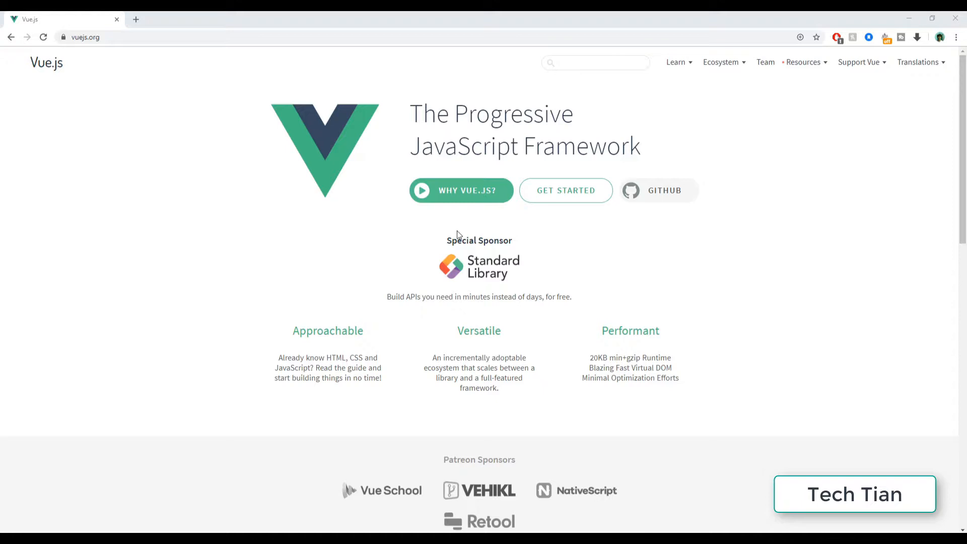
mouse_move(930, 85)
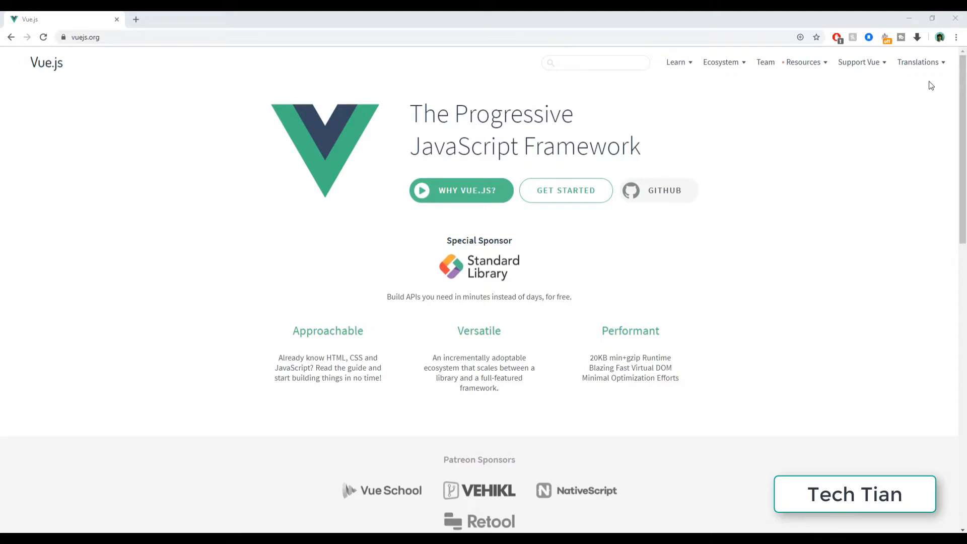
mouse_move(729, 219)
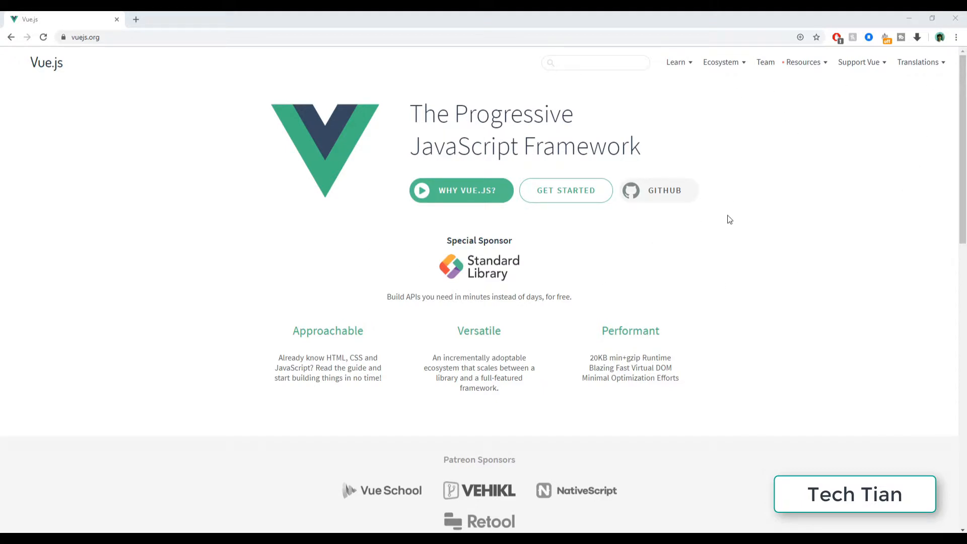
scroll(down, 3)
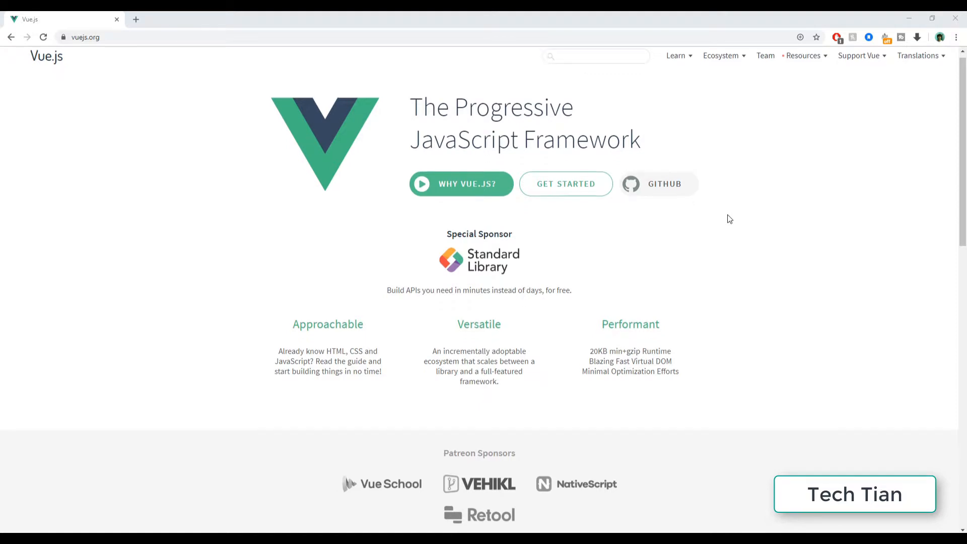
scroll(down, 3)
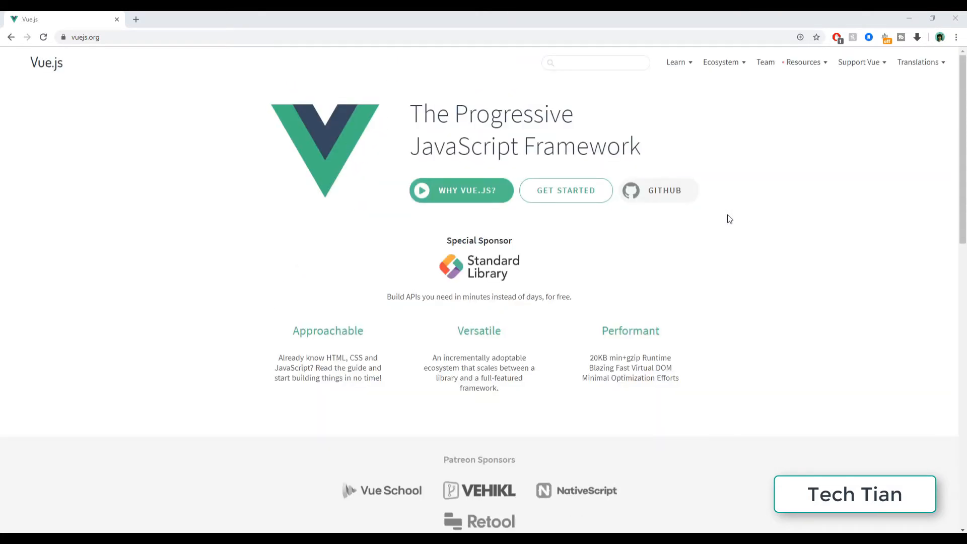
scroll(down, 3)
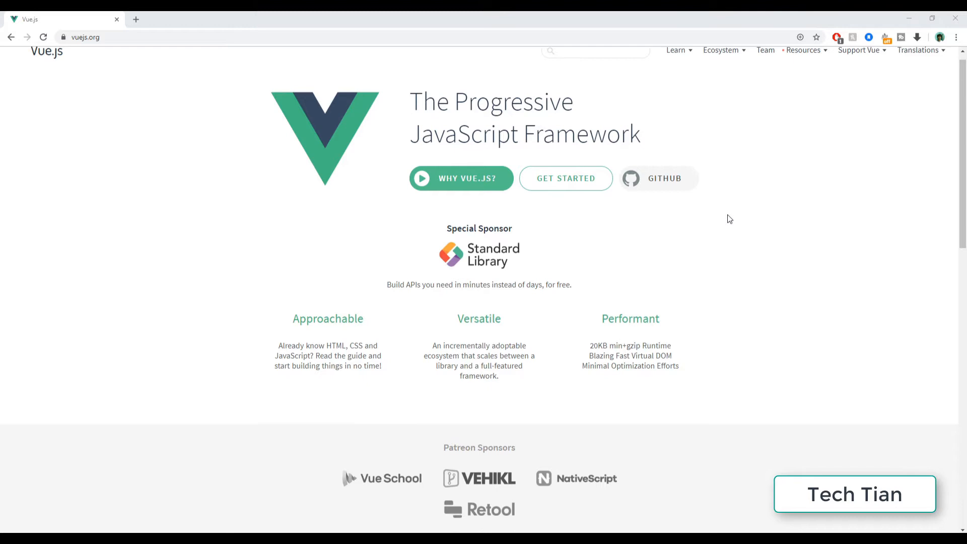
scroll(down, 3)
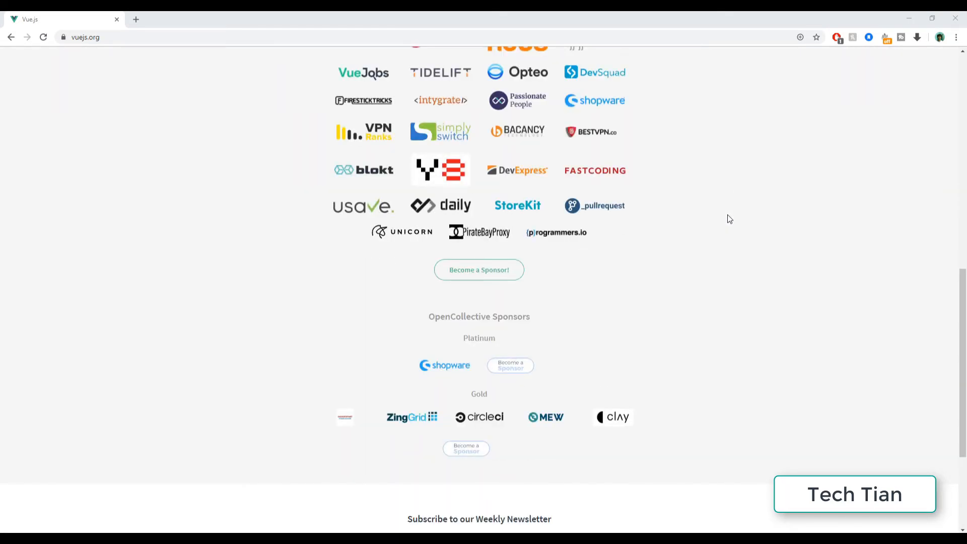
scroll(up, 3)
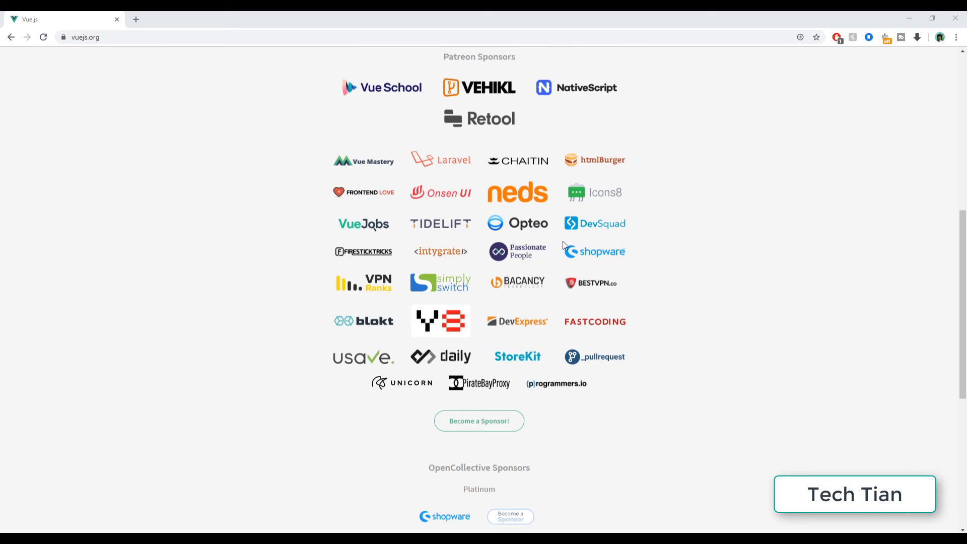
scroll(up, 3)
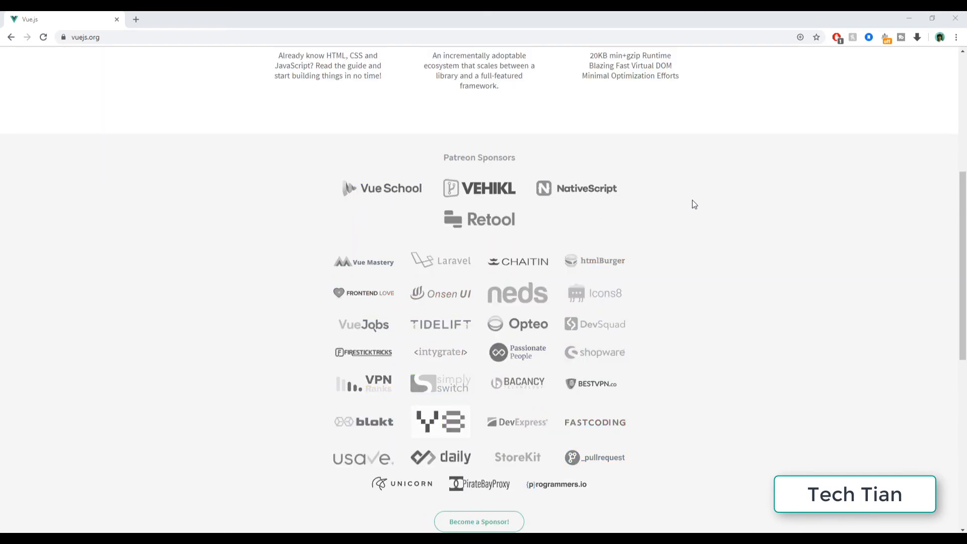
scroll(up, 3)
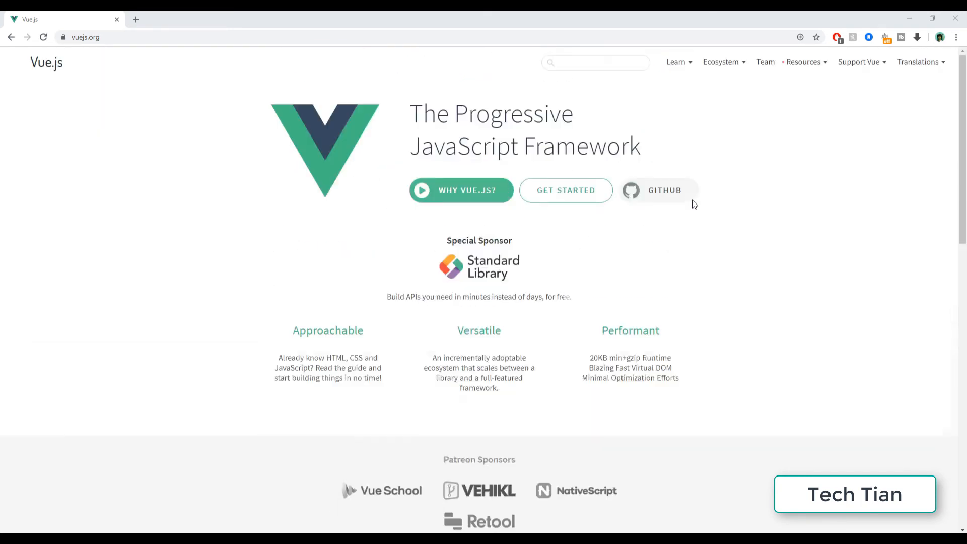